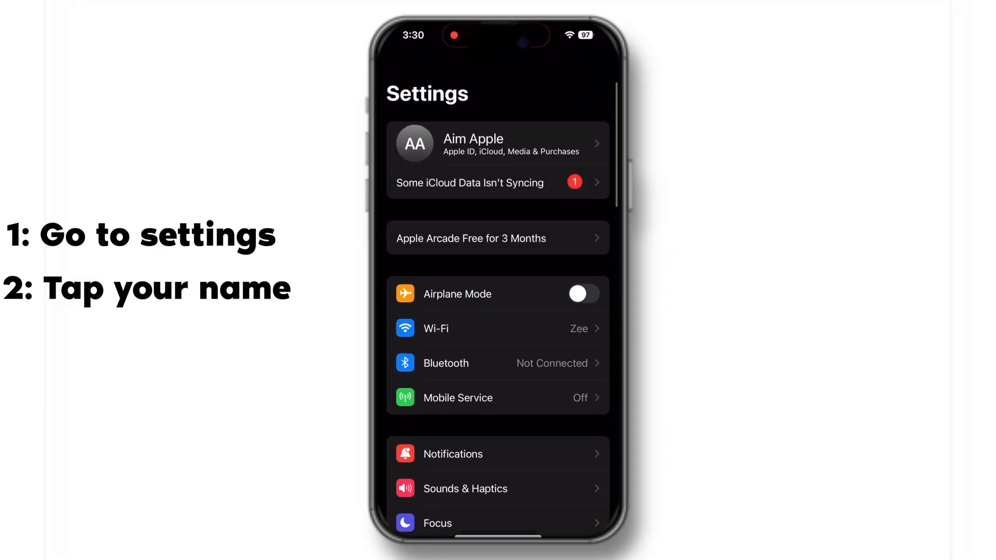
Step: Show the full list of apps using iCloud from the Apple ID's iCloud page (5 GB of 5 GB used)
left_click(497, 143)
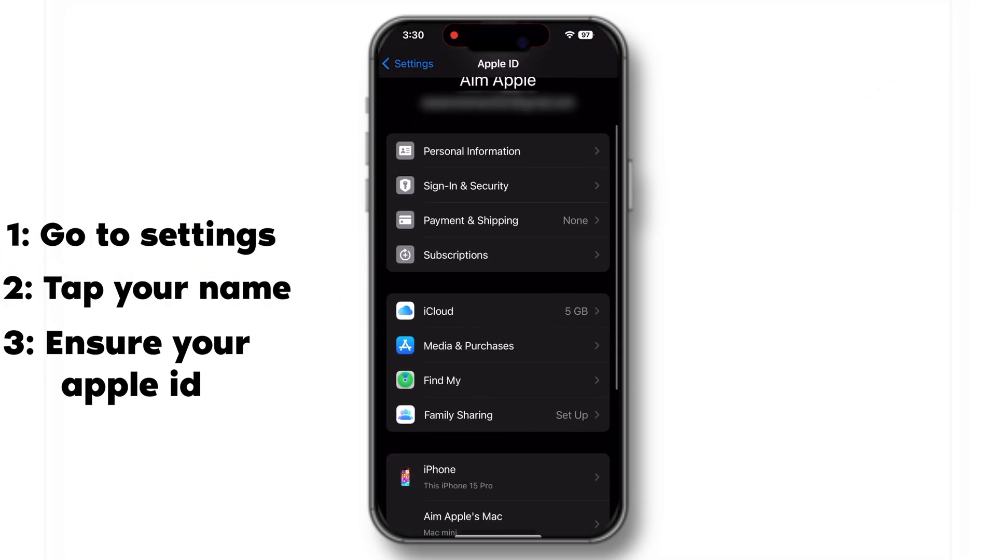
left_click(438, 311)
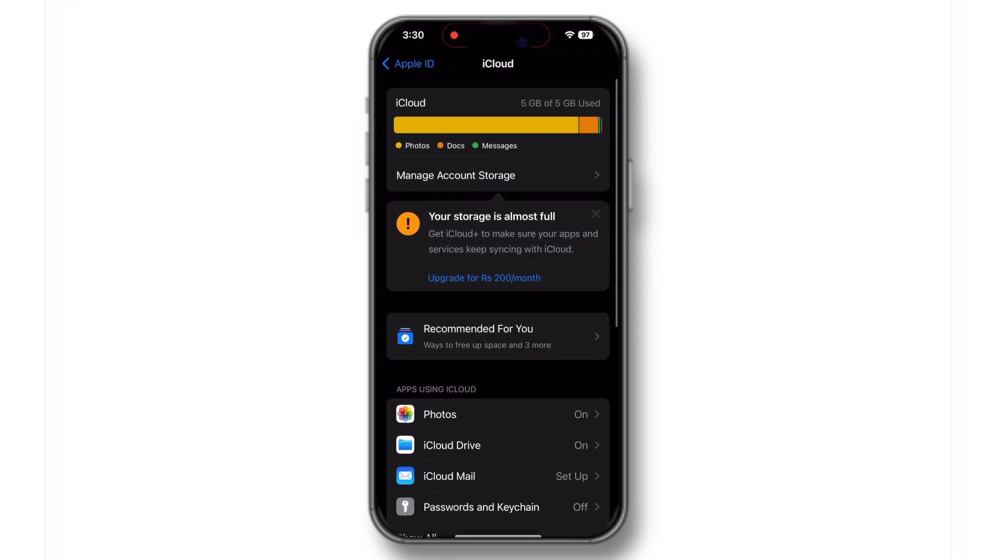
scroll("down", 3)
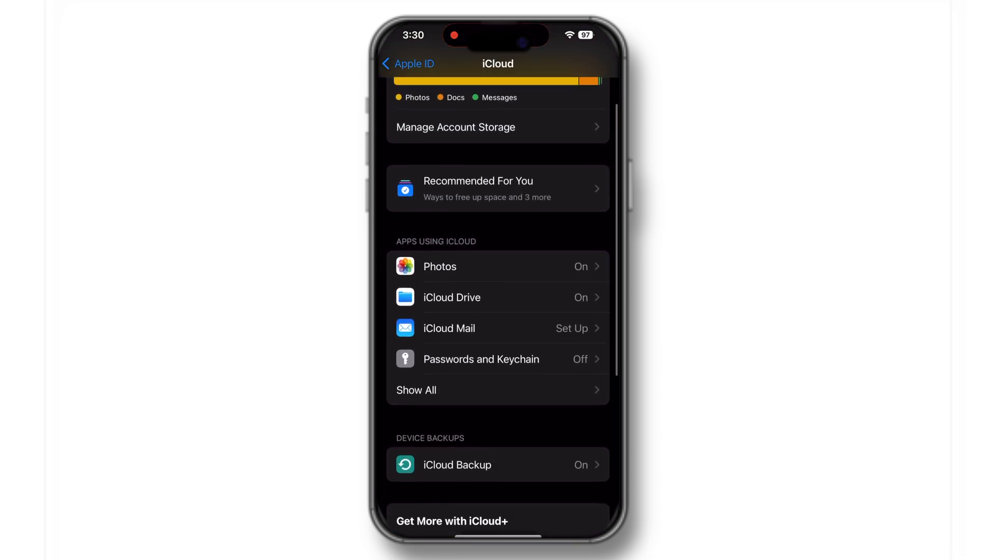
left_click(417, 390)
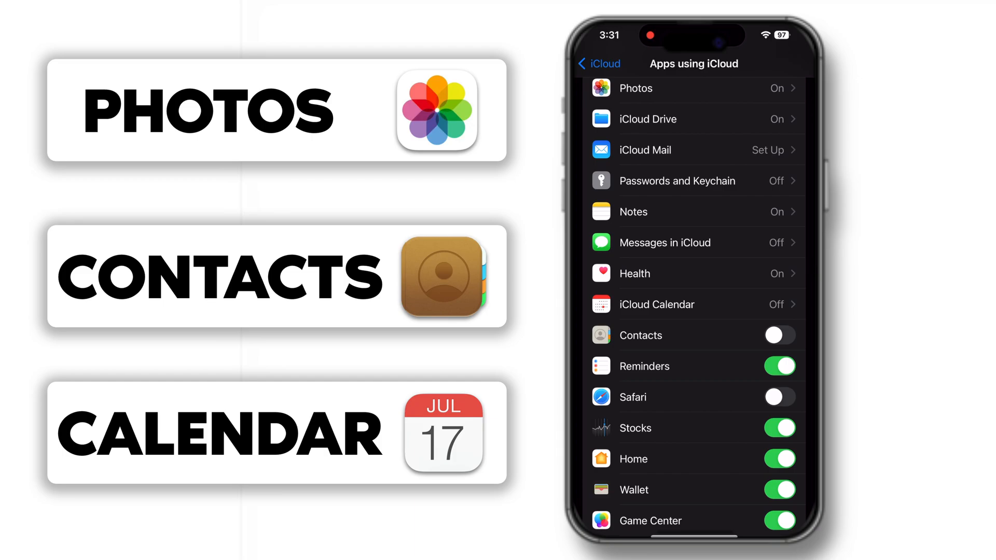
Step: Turn on Contacts sync and iCloud Calendar for this iPhone, merging local calendars
left_click(779, 335)
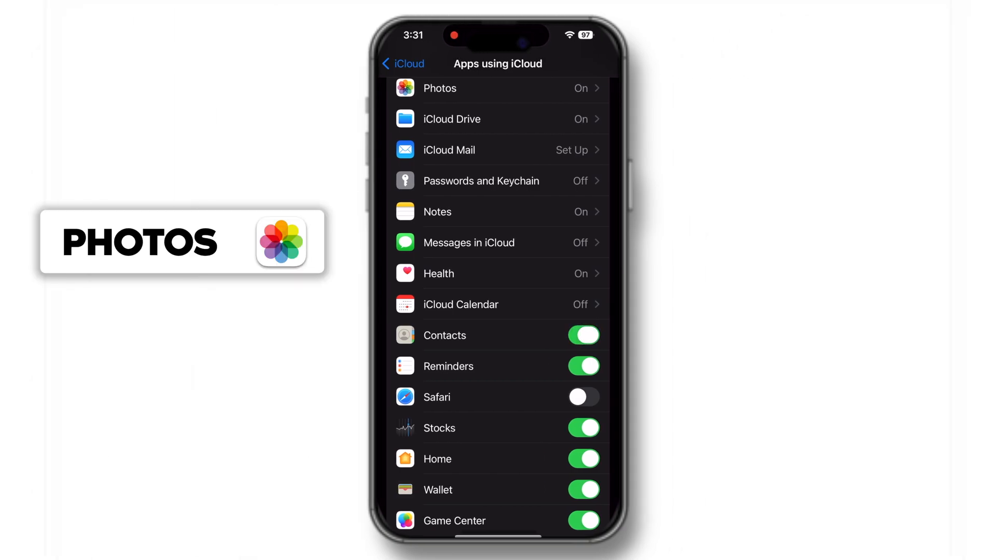
left_click(440, 87)
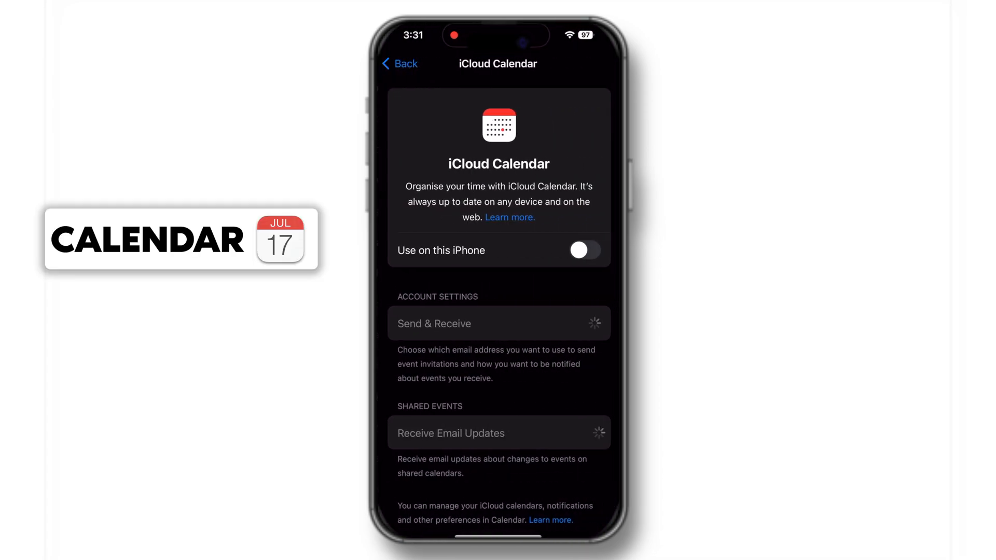
left_click(582, 250)
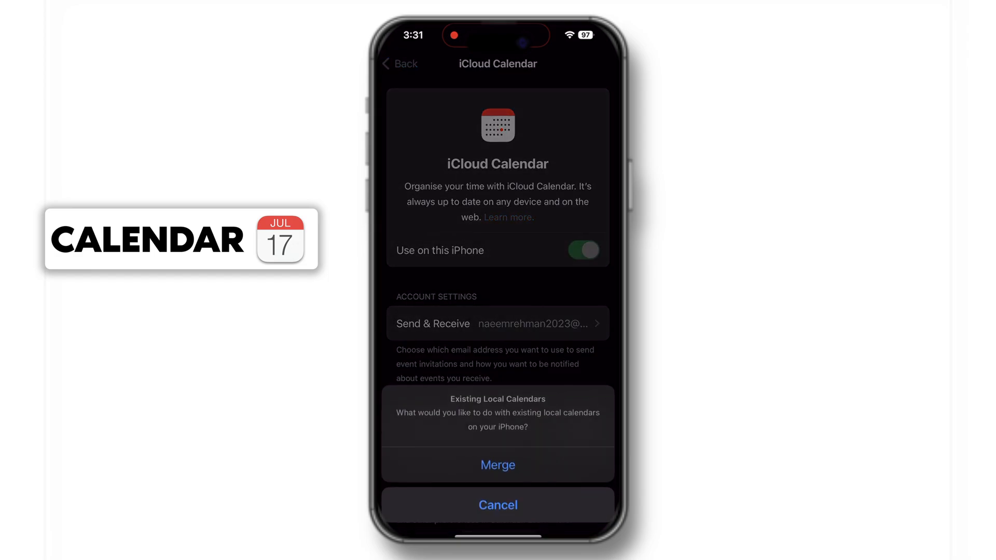
left_click(498, 465)
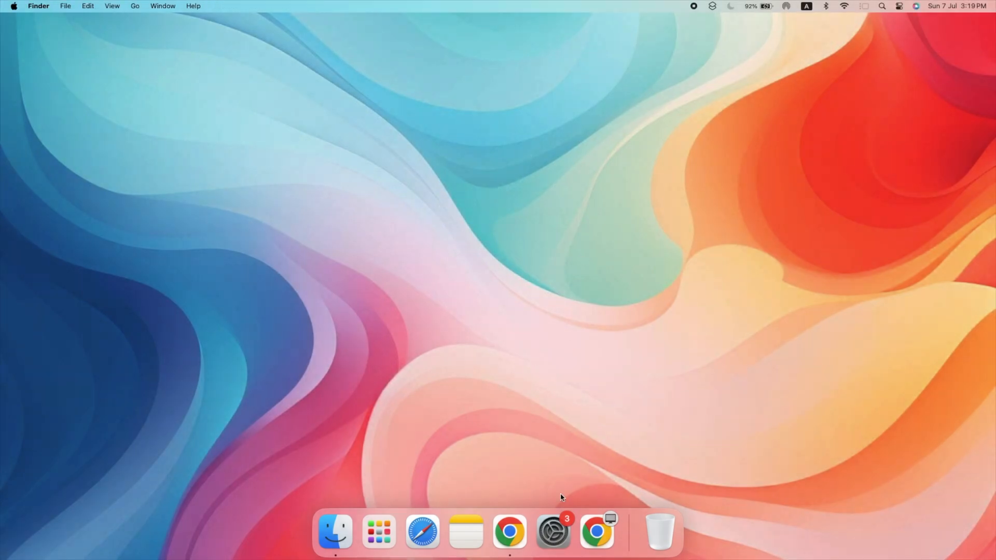
Step: Reach the Mac's iCloud page via System Settings > Apple ID (4.99 GB of 5 GB used)
left_click(551, 532)
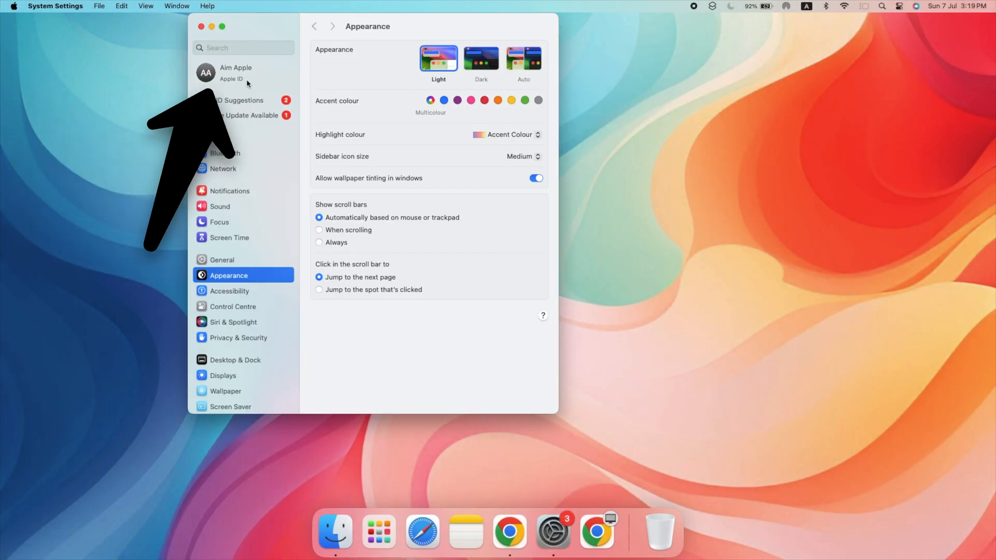
left_click(236, 73)
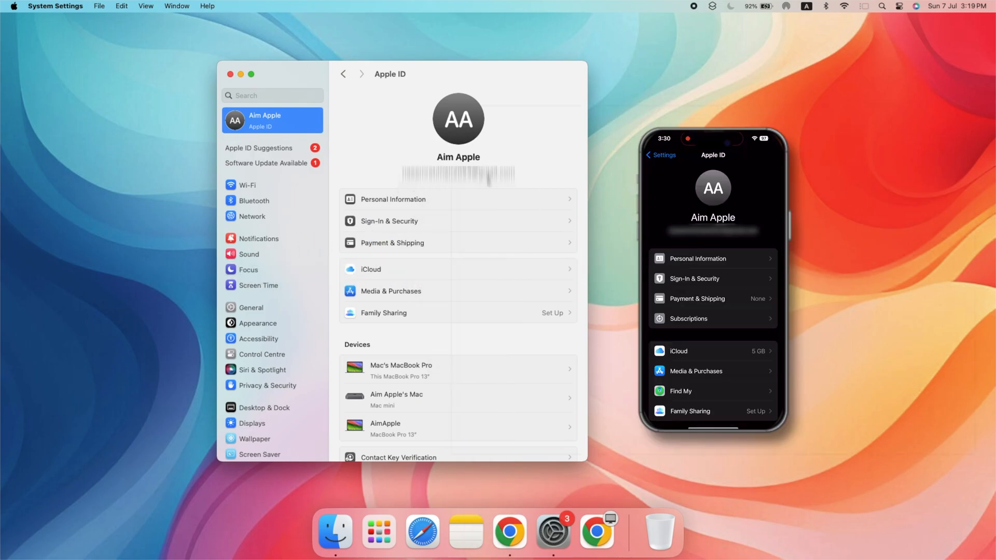
scroll("down", 3)
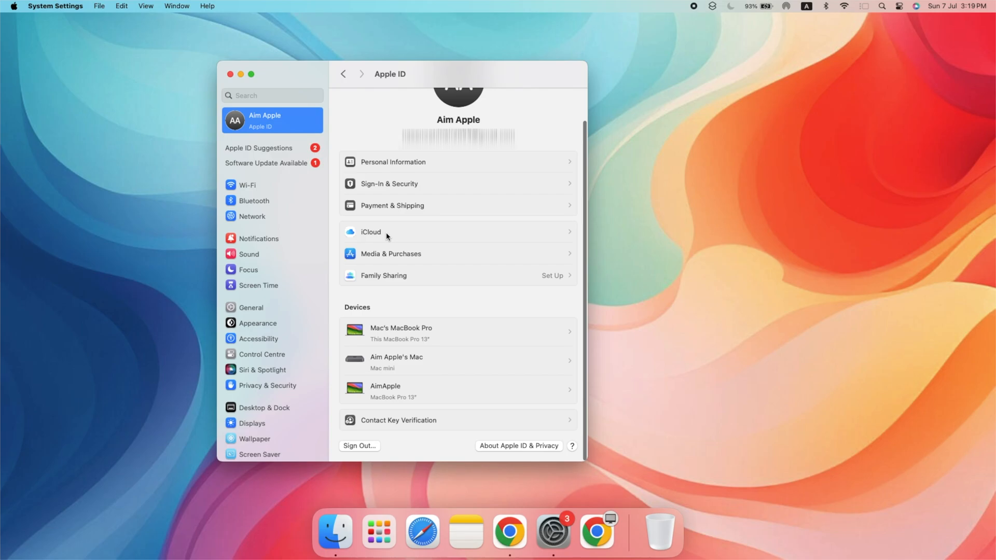
left_click(371, 232)
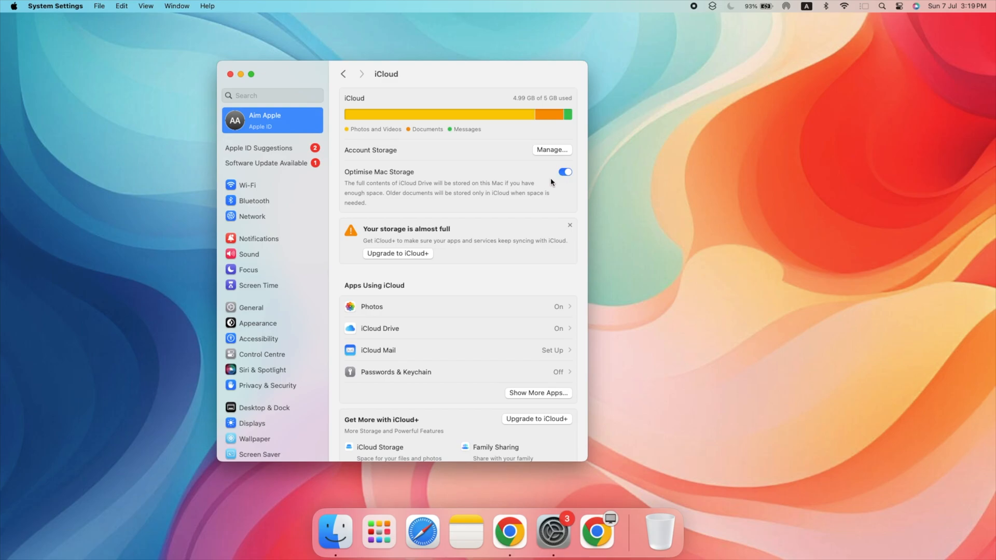
mouse_move(567, 182)
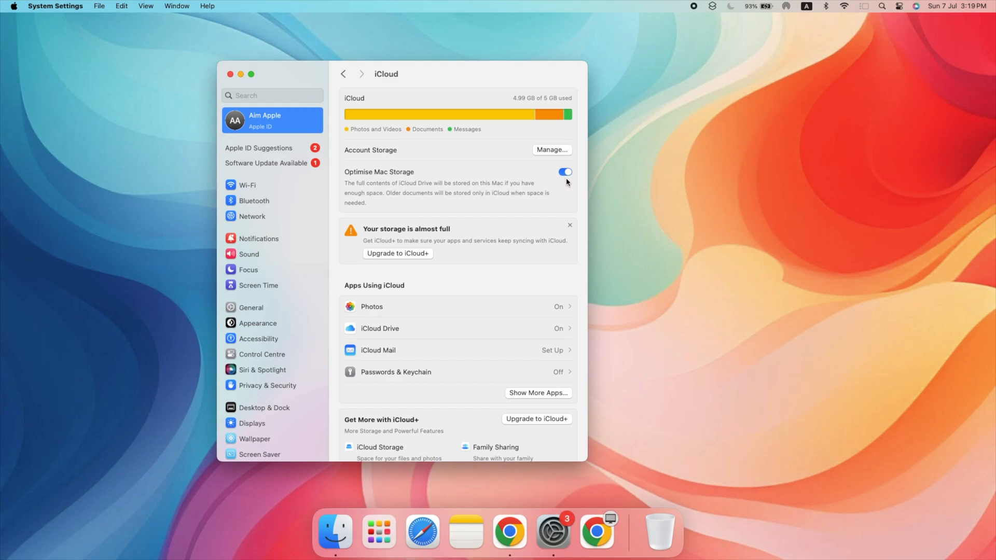
mouse_move(560, 201)
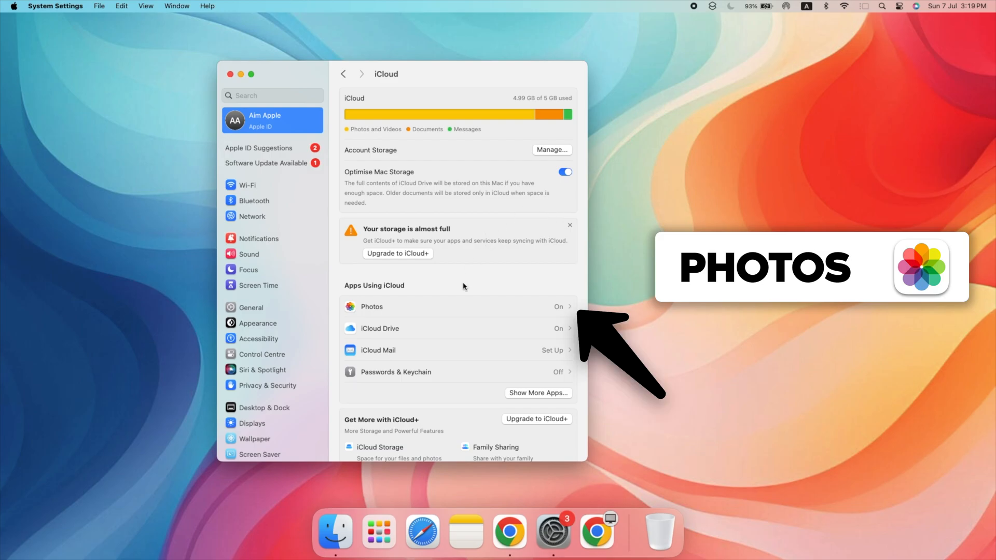
mouse_move(468, 290)
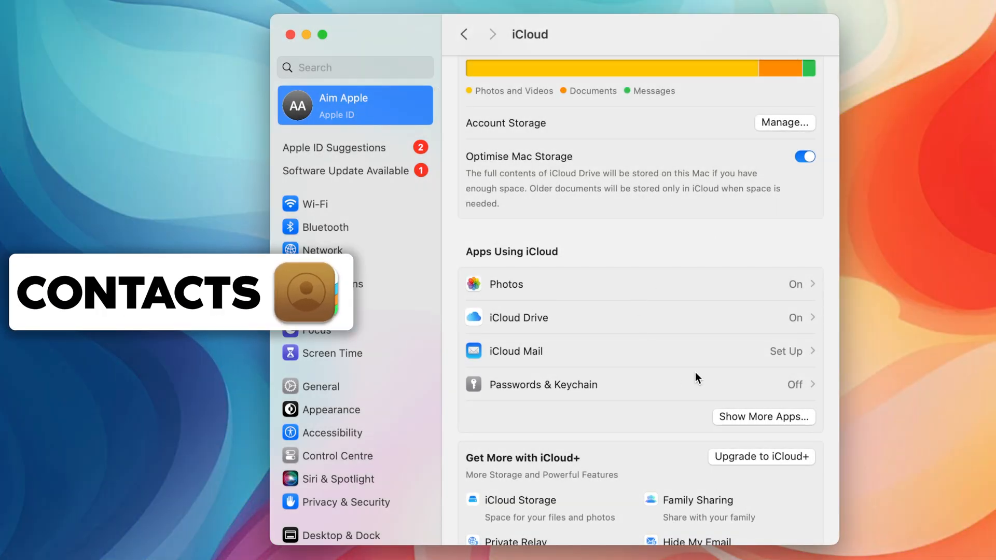
Step: Under Show More Apps, switch on iCloud Calendar syncing on the Mac and review the list
left_click(763, 417)
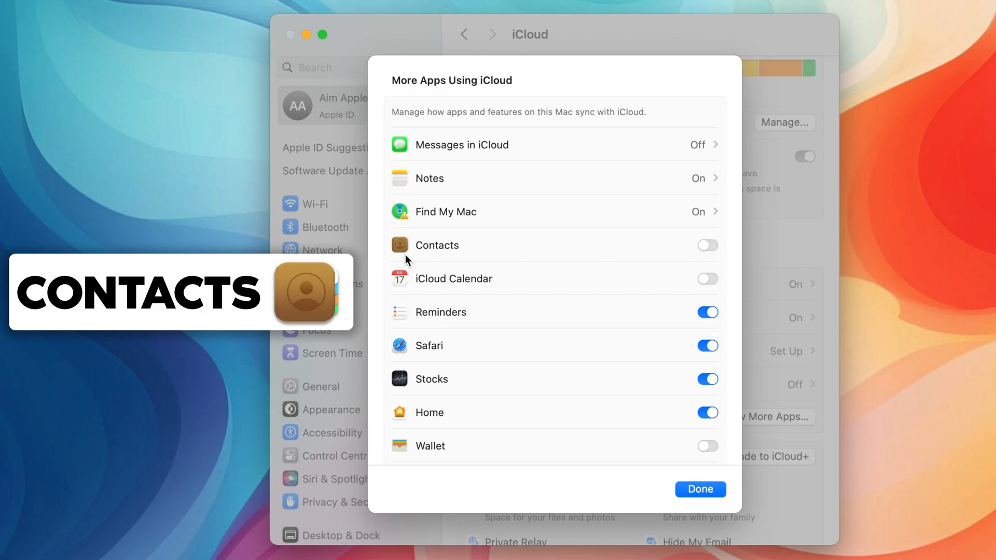
mouse_move(709, 253)
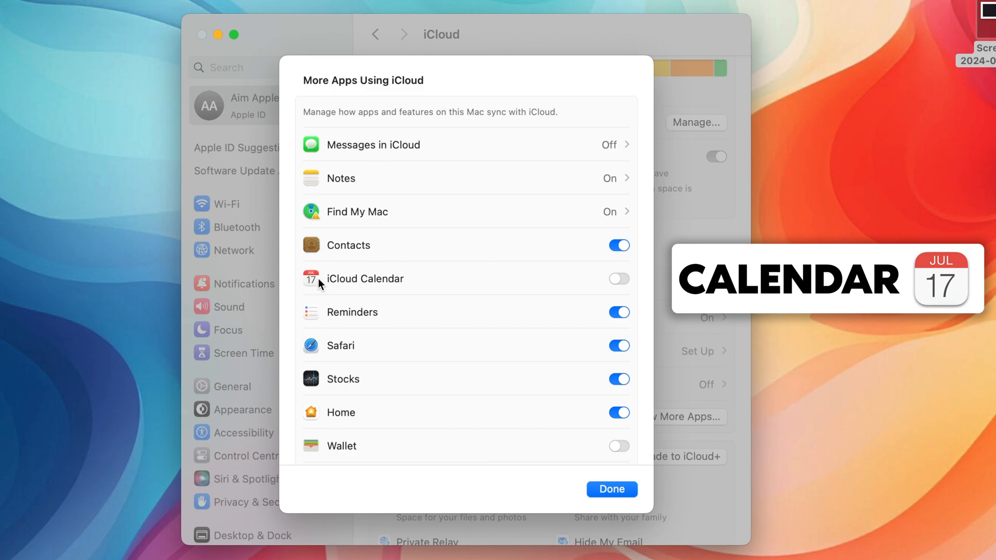
left_click(617, 279)
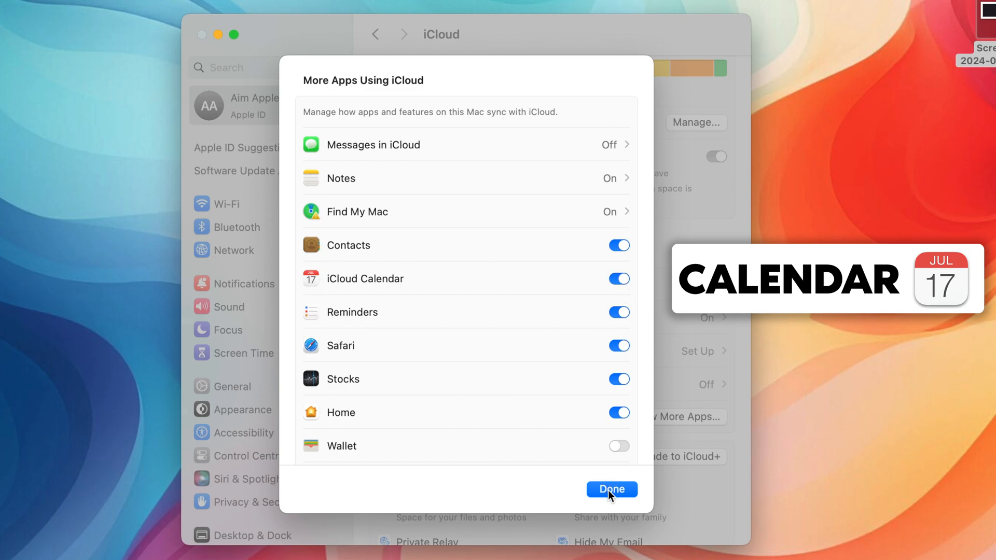
scroll("down", 3)
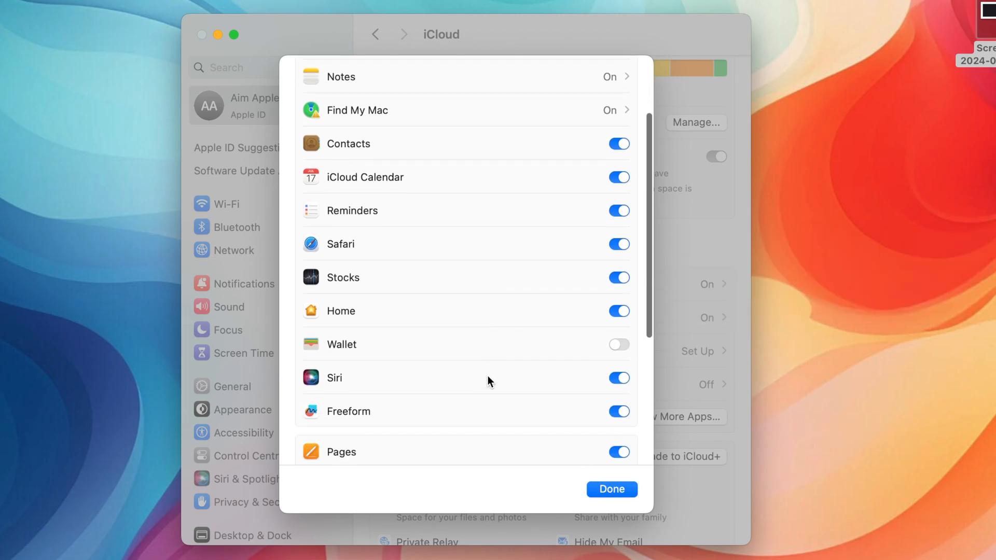
scroll("down", 3)
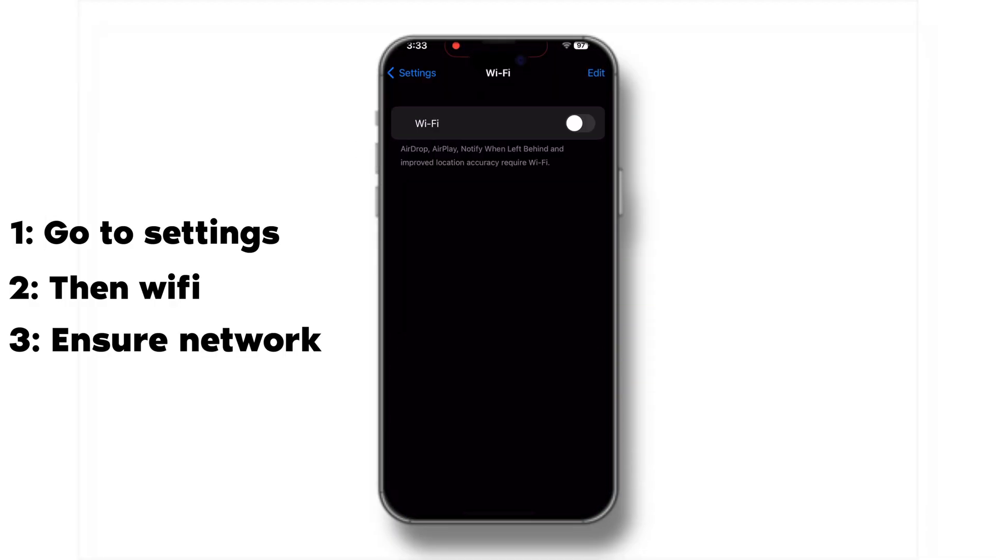
Step: Turn the iPhone's Wi-Fi back on so the network is connected
left_click(577, 124)
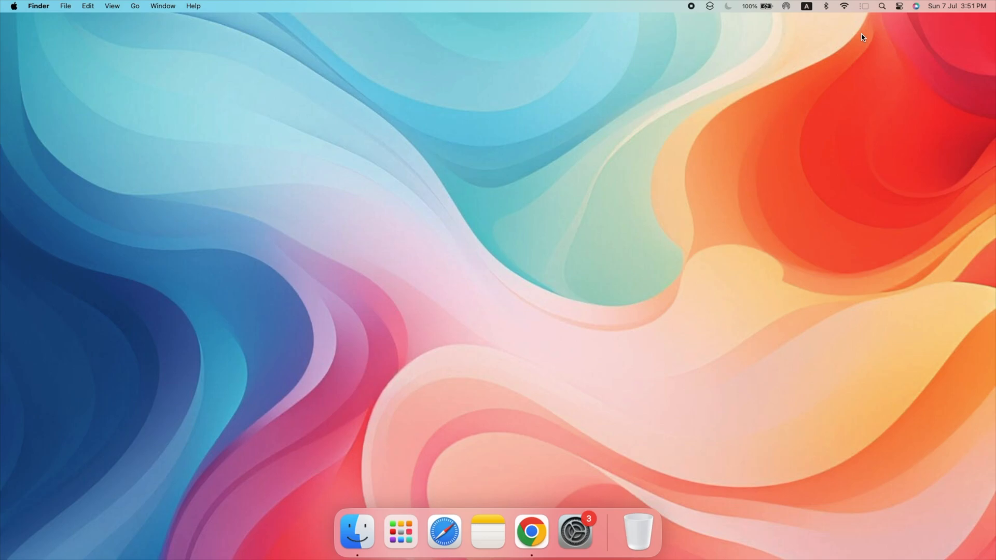
Step: Check the menu-bar Wi-Fi list shows the Mac connected to the network Zee
left_click(845, 6)
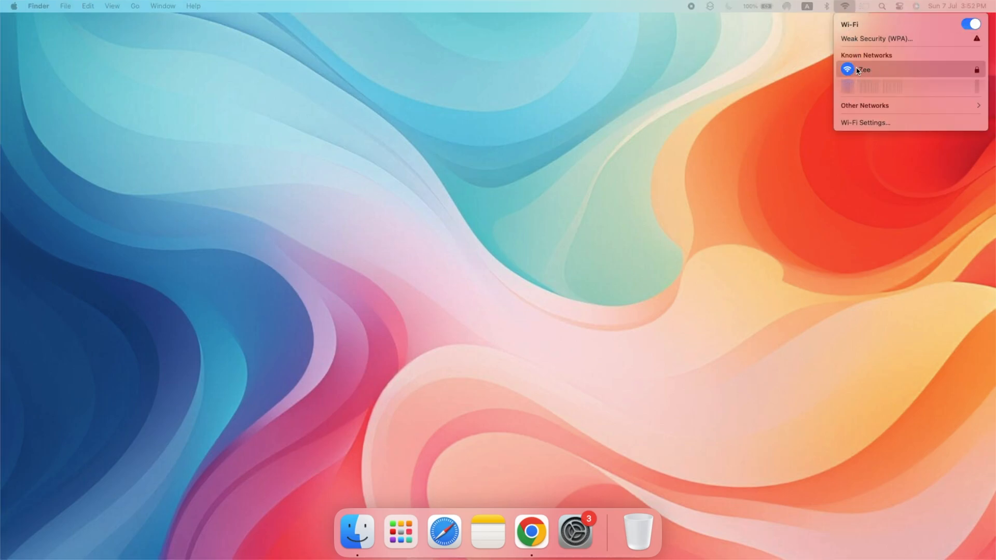
mouse_move(808, 87)
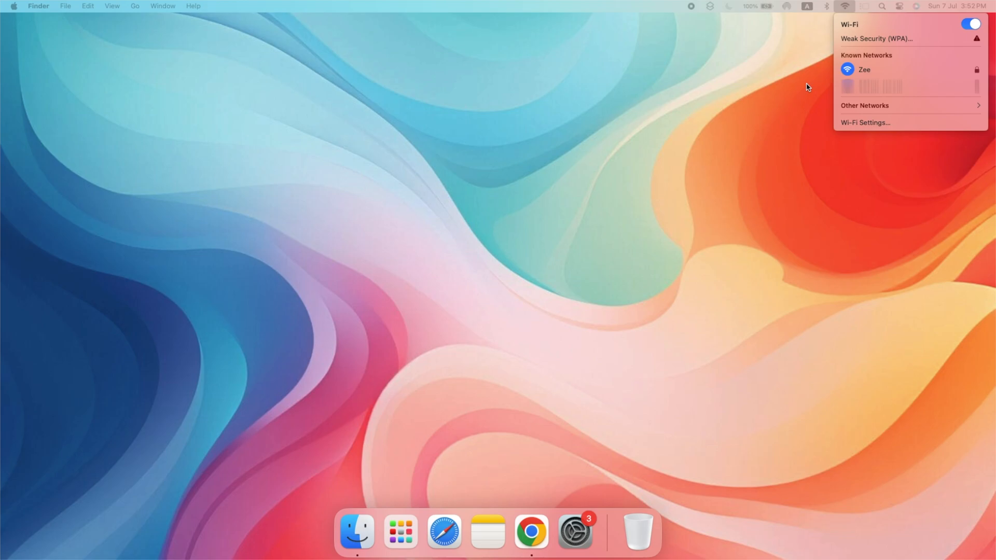
mouse_move(743, 181)
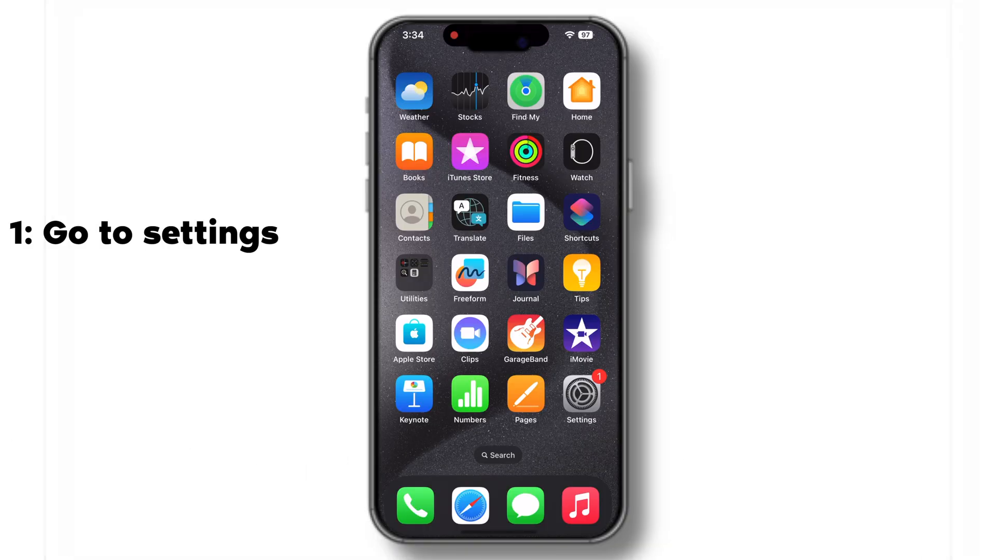
Step: View the iCloud Photos storage page showing 4.5 GB with the Turn Off and Delete option
left_click(580, 393)
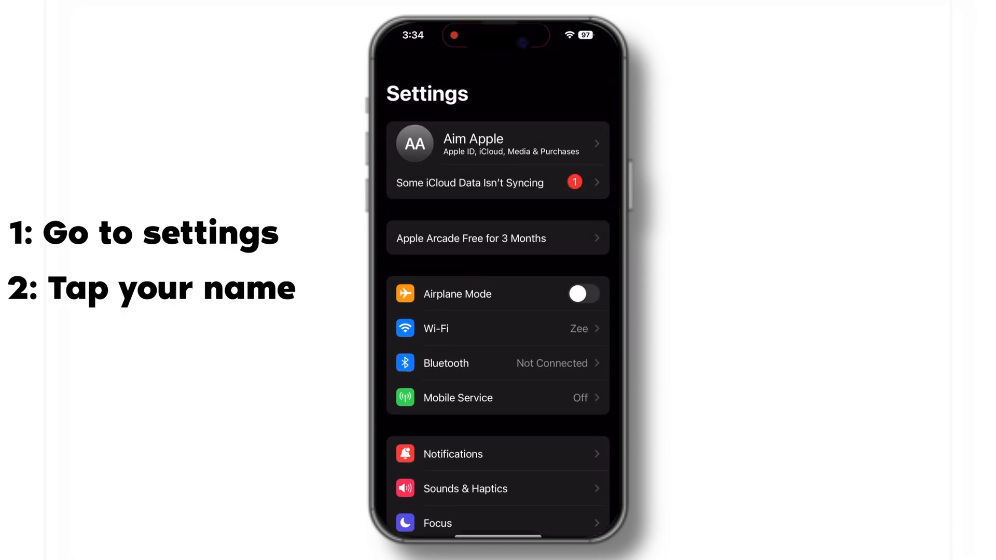
left_click(498, 143)
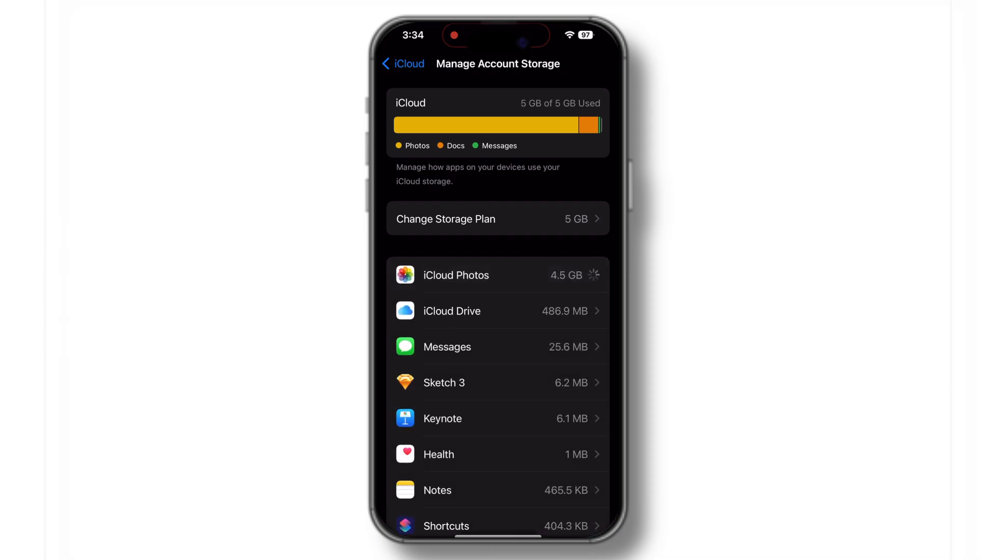
left_click(456, 275)
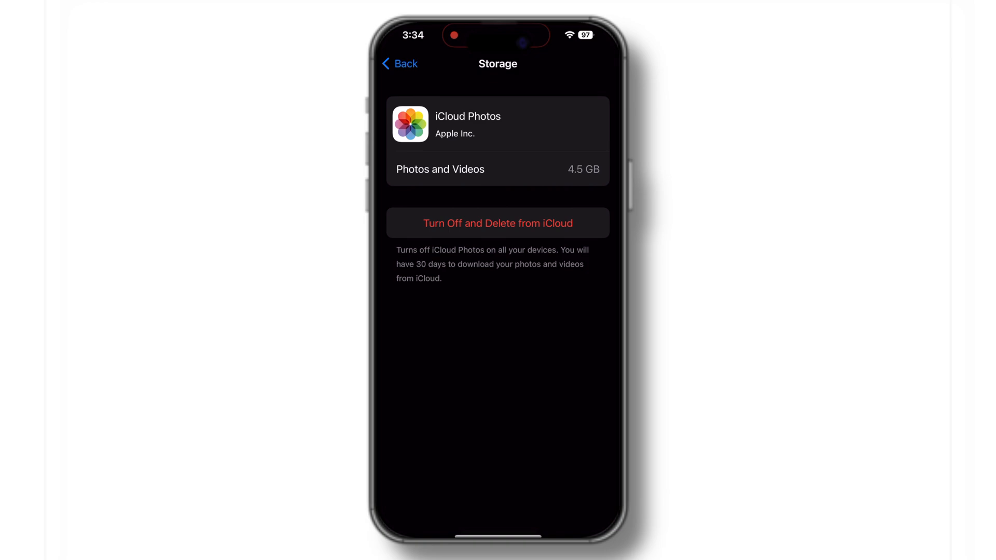
left_click(398, 63)
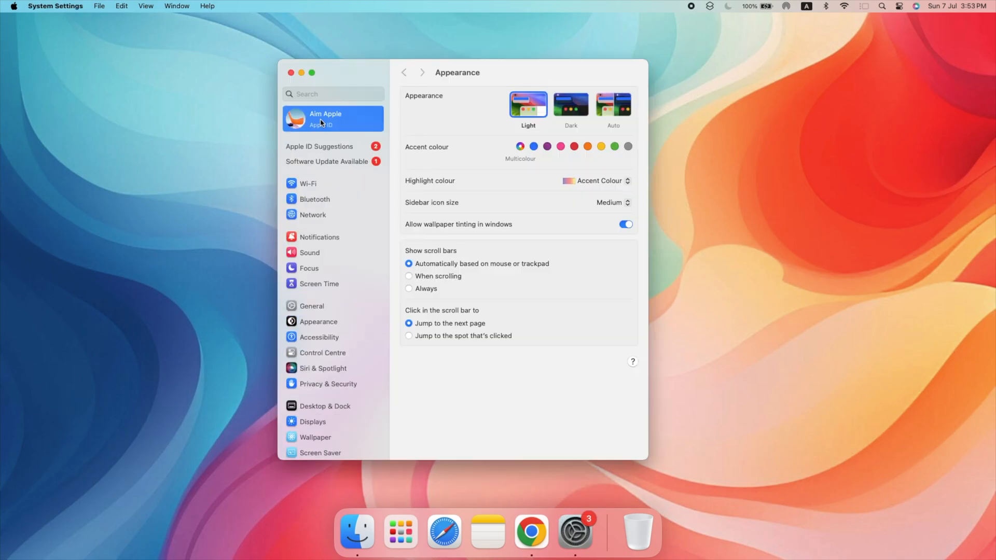
Step: From the Mac's Apple ID iCloud page with the almost-full warning, choose Upgrade to iCloud+
left_click(326, 118)
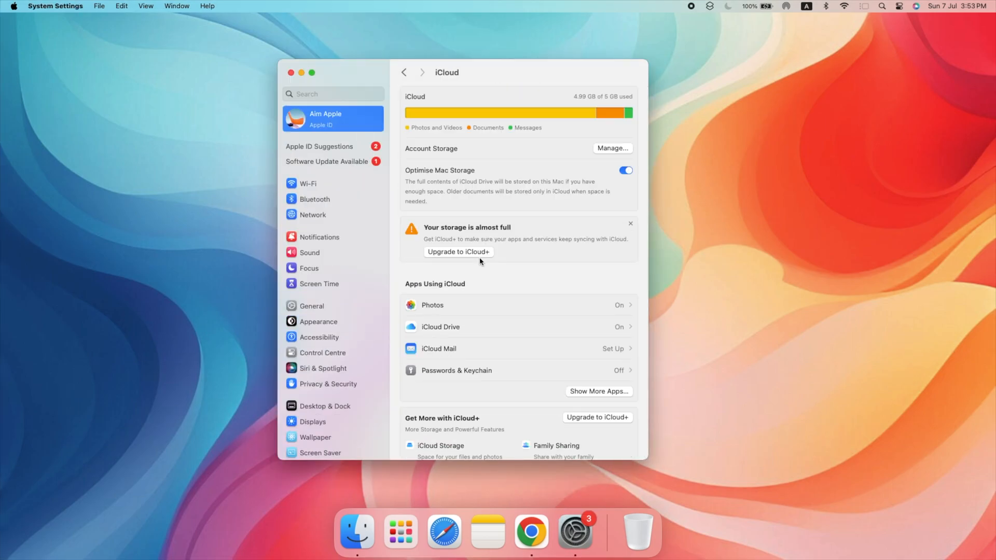
left_click(613, 149)
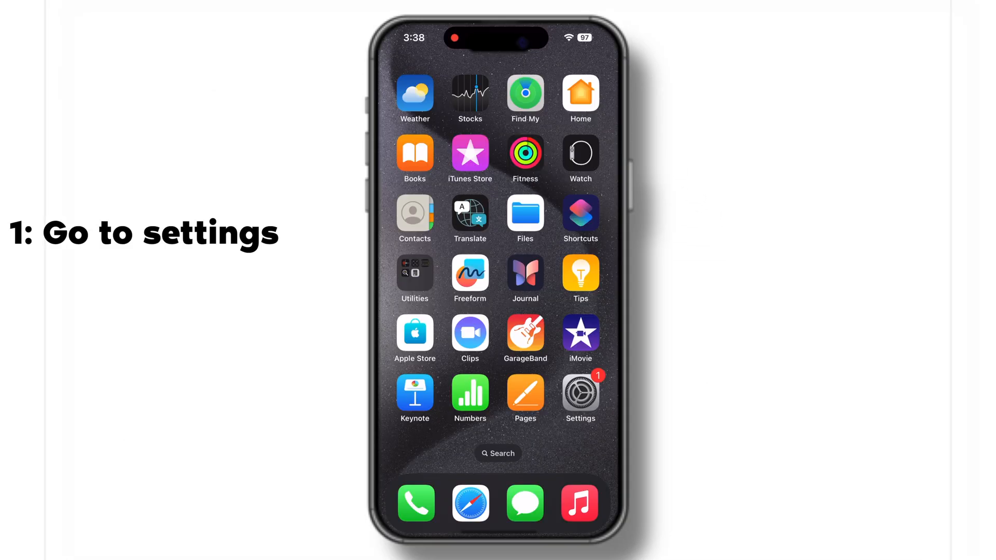
Step: Reach the iPhone's Apple ID page listing devices and choose Sign Out
left_click(579, 391)
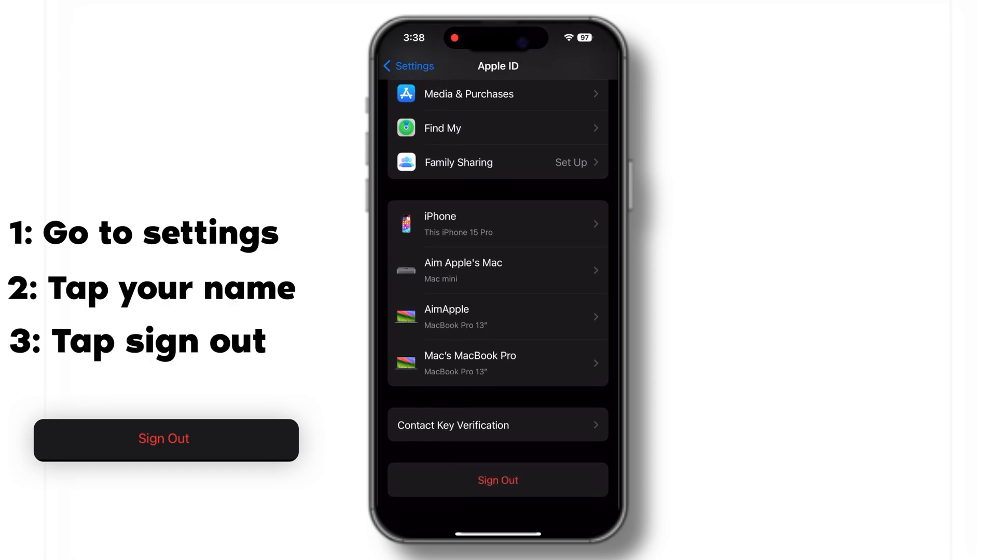
left_click(409, 67)
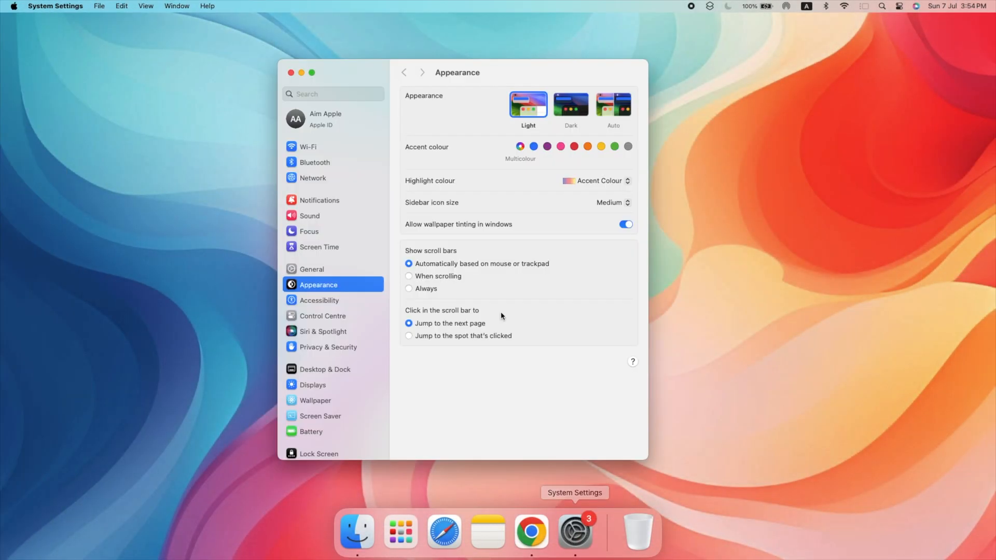
Step: Show the Mac's Apple ID page with its devices and the Sign Out option
left_click(325, 118)
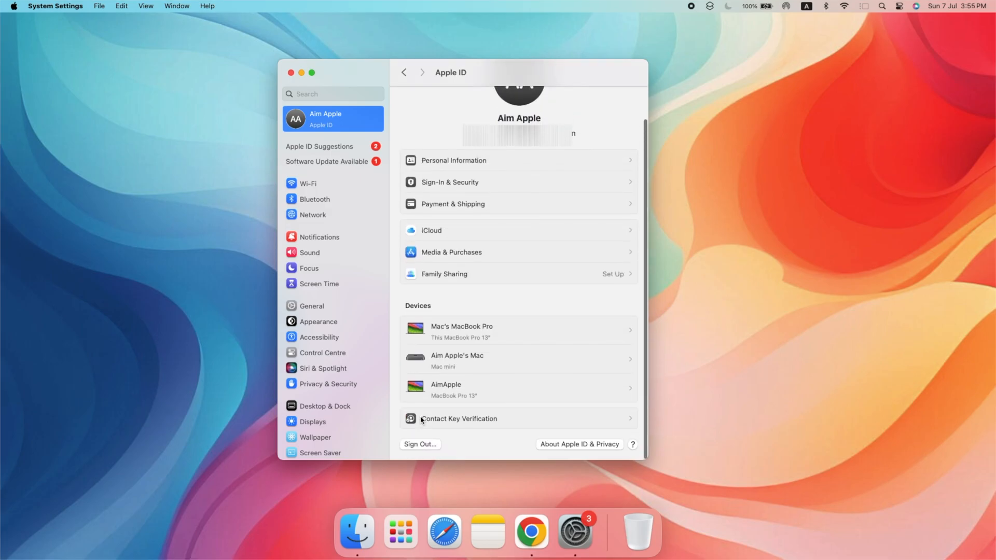
mouse_move(463, 432)
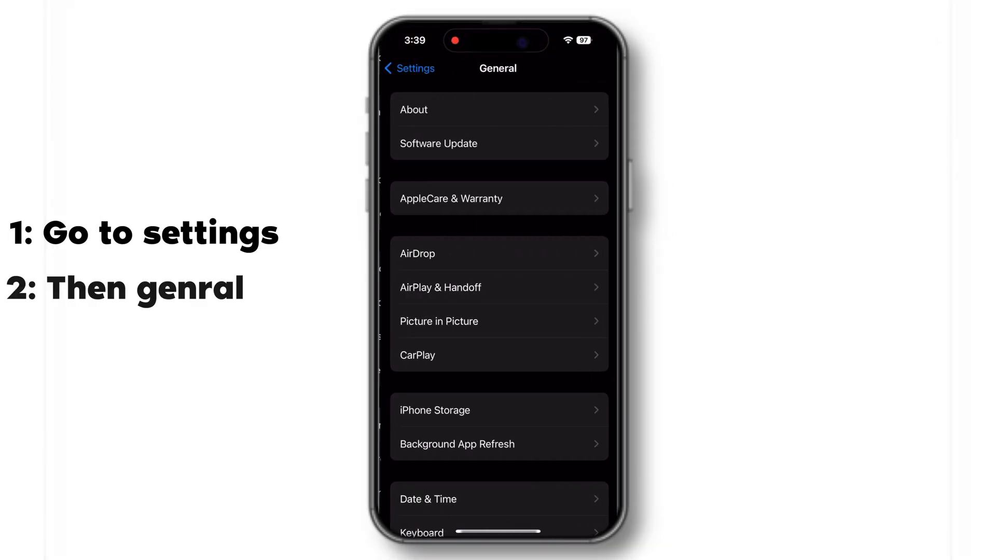
Step: Check for iOS software updates from the iPhone's General settings
left_click(499, 143)
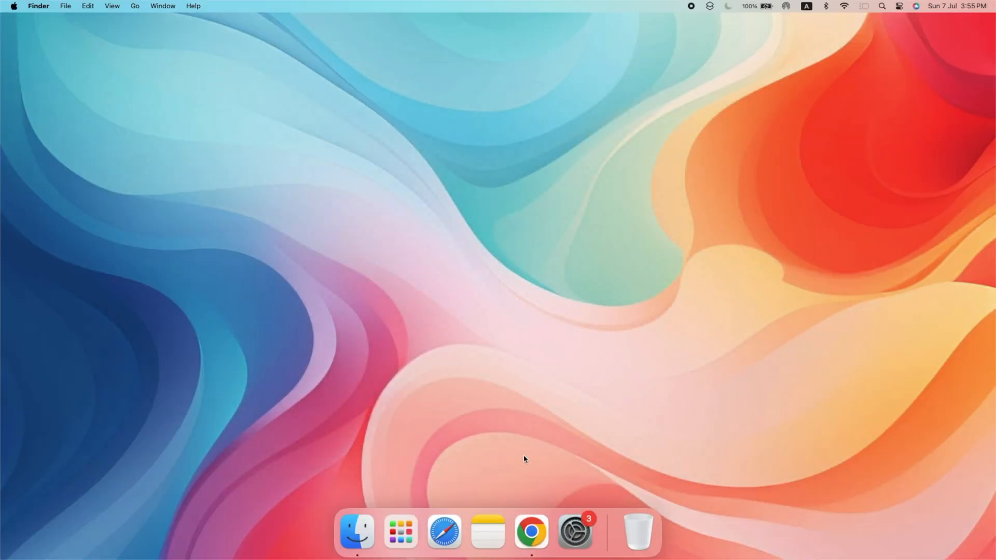
Step: Check for macOS software updates from System Settings > General
left_click(574, 532)
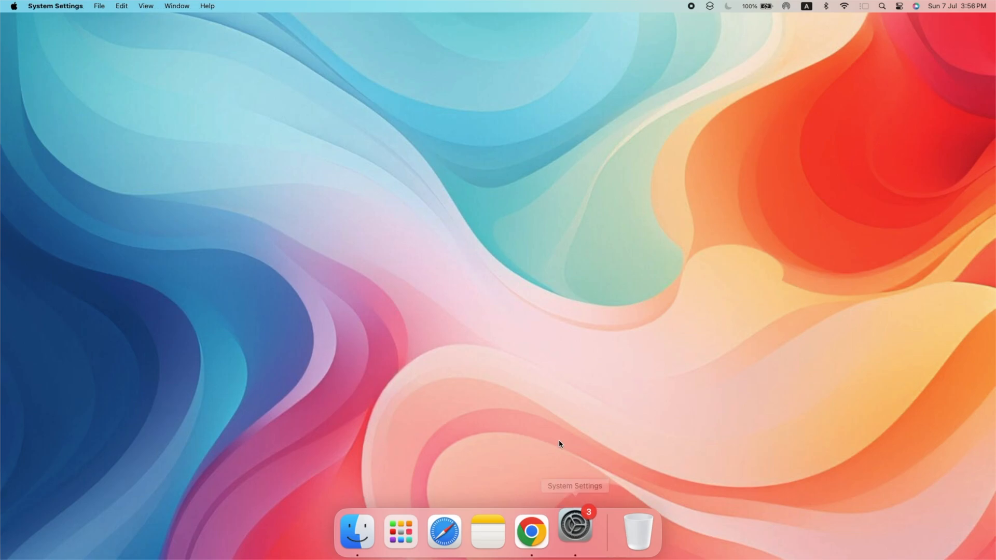
left_click(573, 531)
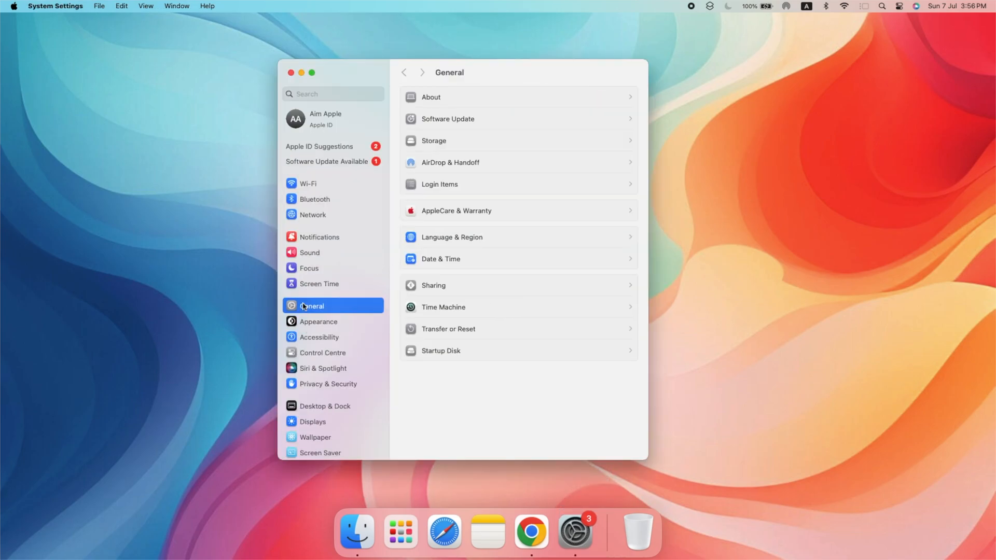
left_click(446, 118)
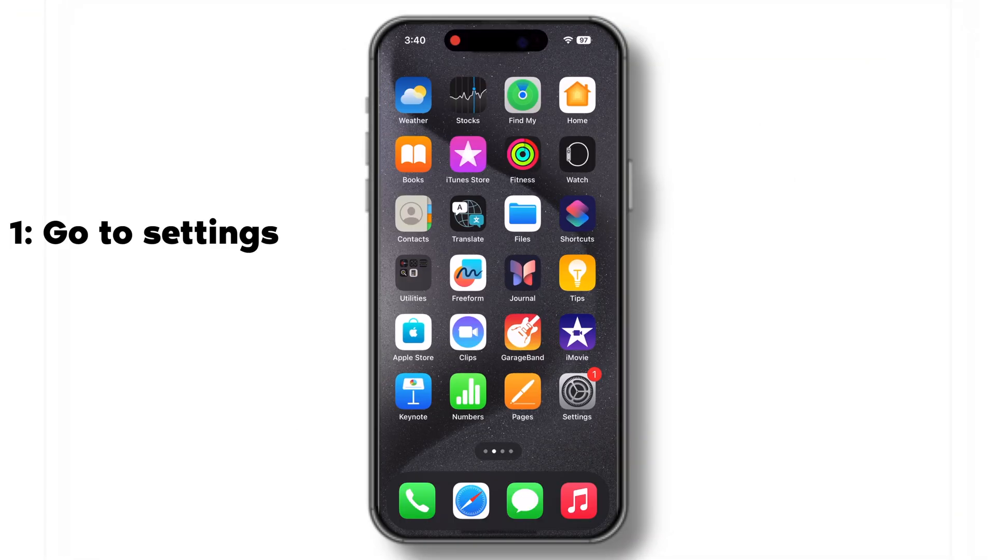
Step: Show the Reset options under General > Transfer or Reset iPhone
left_click(576, 392)
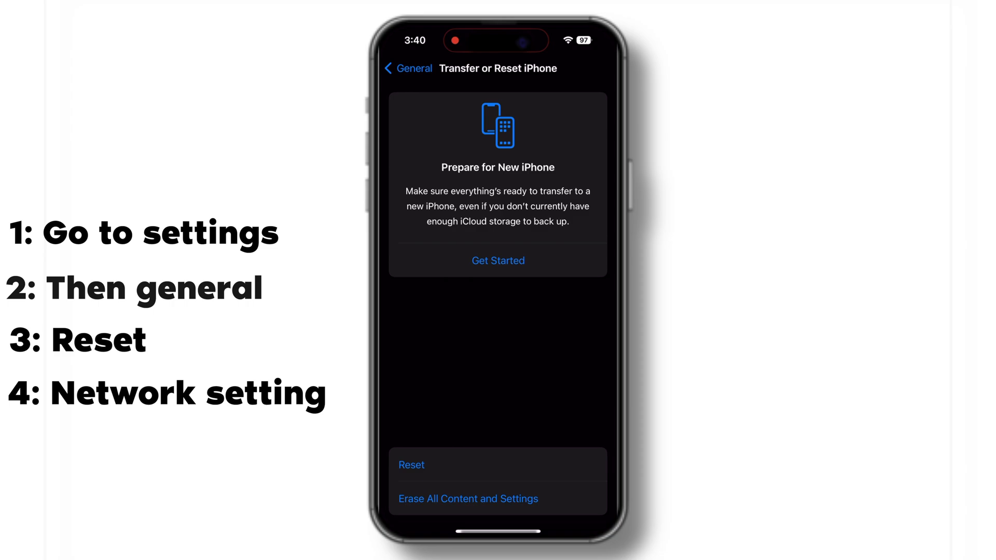
left_click(411, 465)
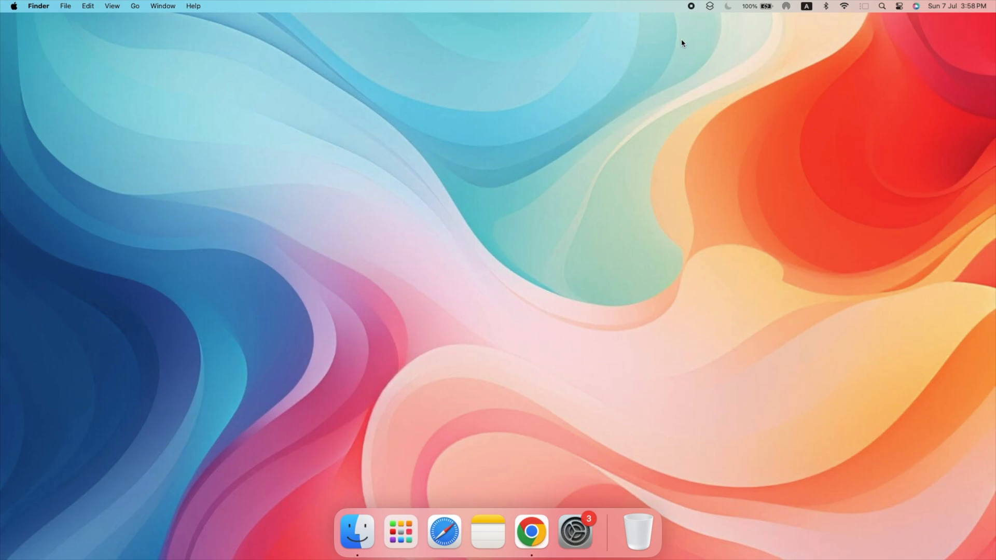
Step: Show the options menu for a saved Wi-Fi network in the Mac's network settings
left_click(574, 532)
type("net")
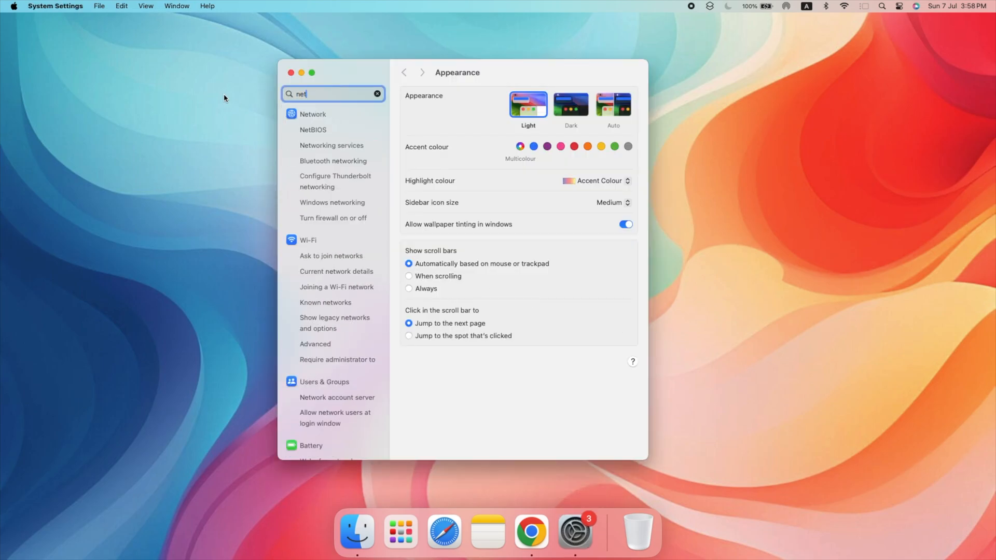
left_click(312, 115)
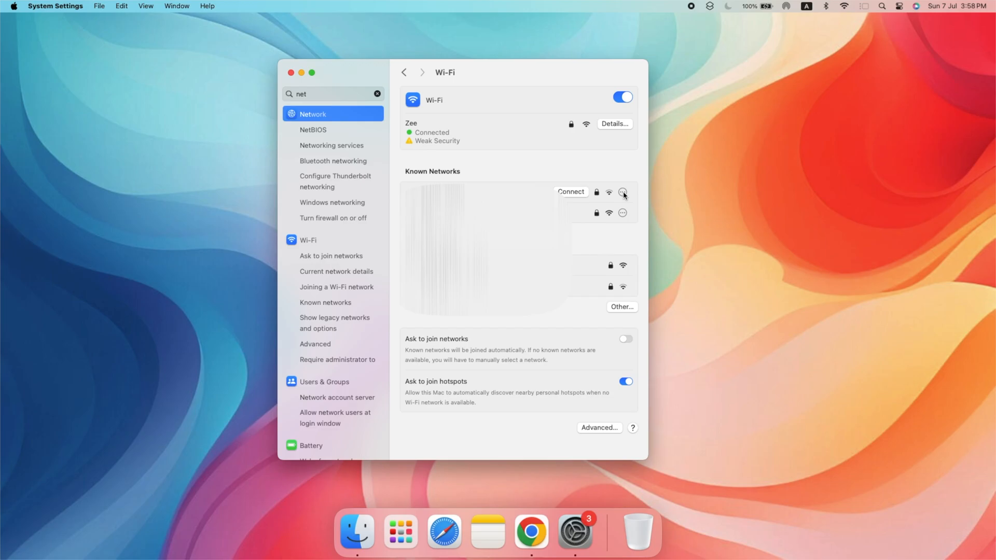
left_click(623, 192)
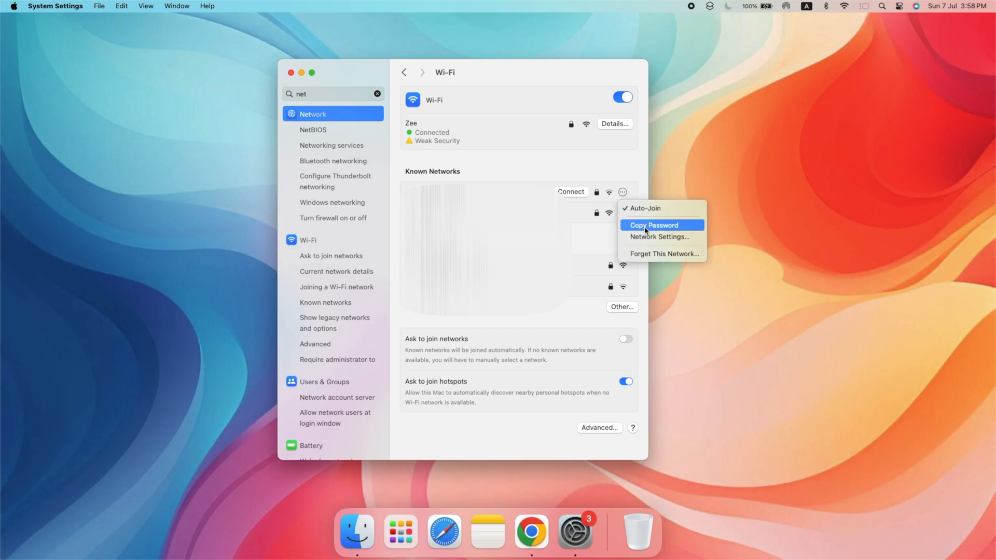
mouse_move(663, 253)
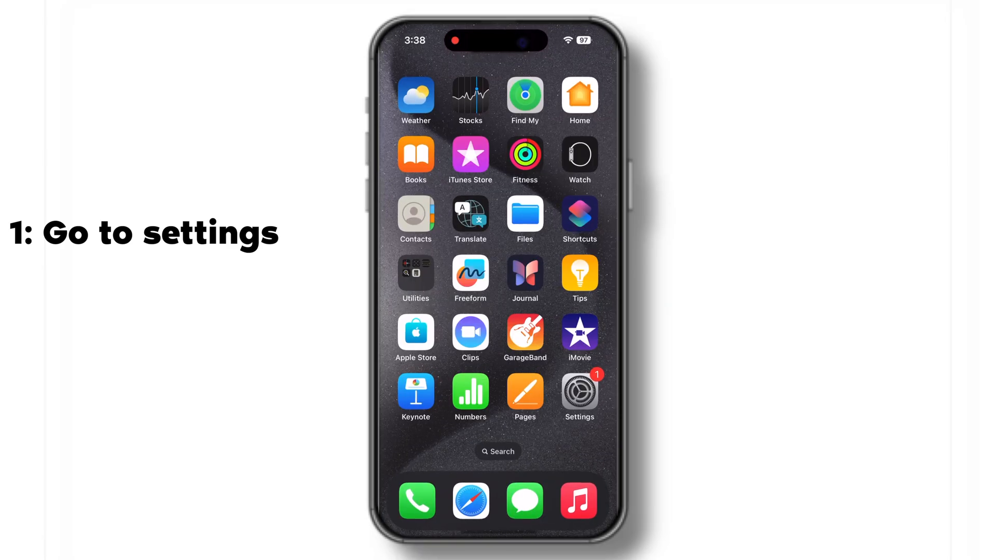
Step: Reach the Find My settings from the iPhone's Apple ID page
left_click(579, 392)
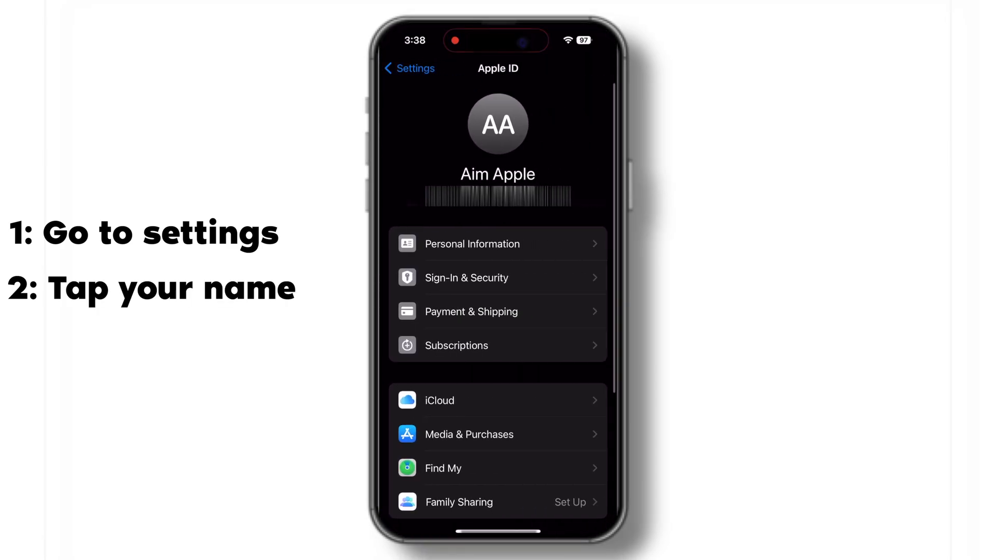
left_click(443, 468)
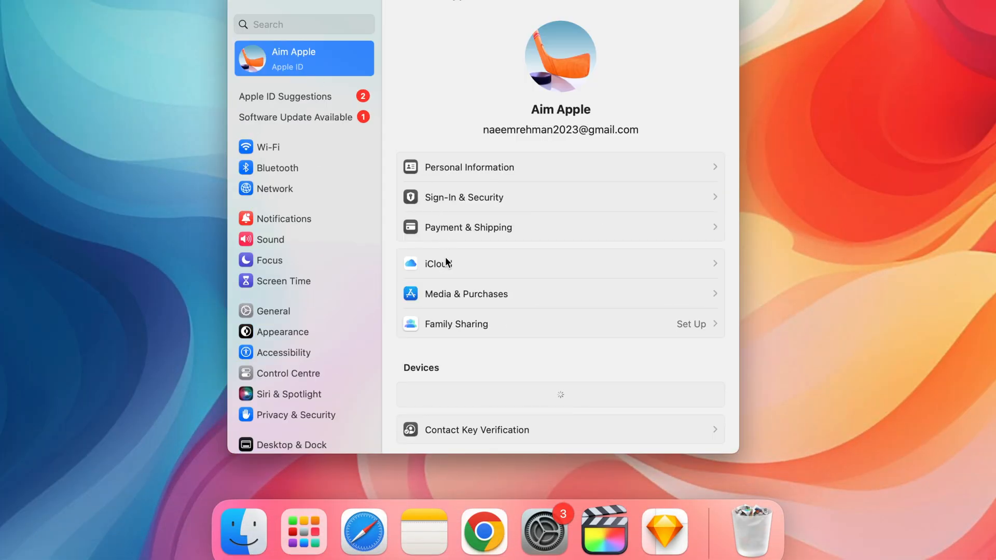
Step: List all apps using iCloud on the Mac's iCloud page
left_click(437, 263)
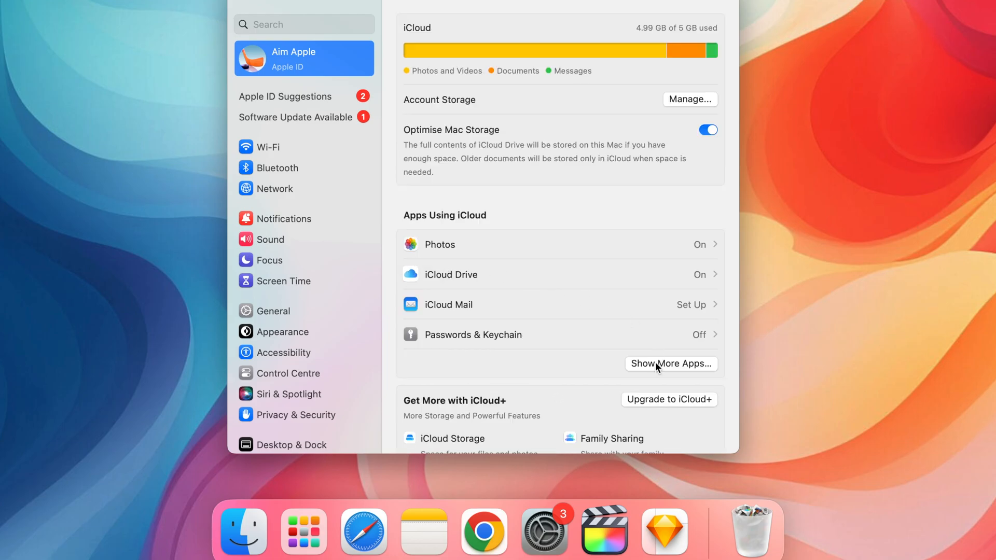
left_click(671, 363)
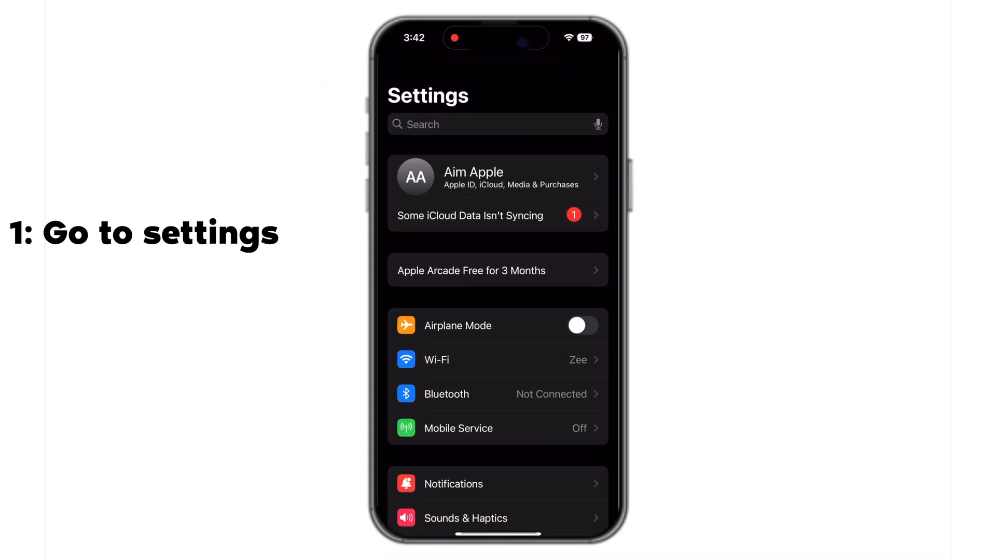
Step: Reach the iCloud Drive settings from the iPhone's Apple ID > iCloud page
left_click(498, 177)
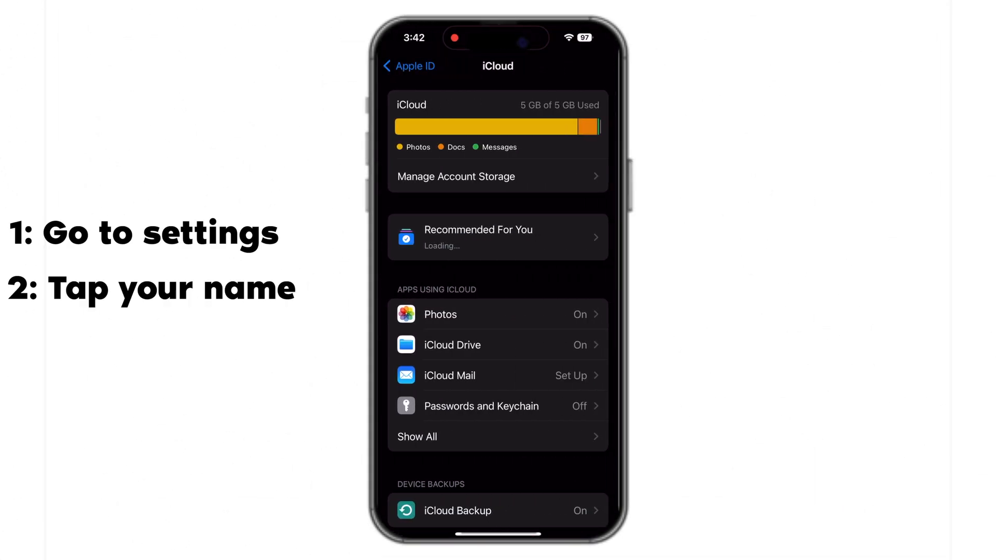
left_click(453, 345)
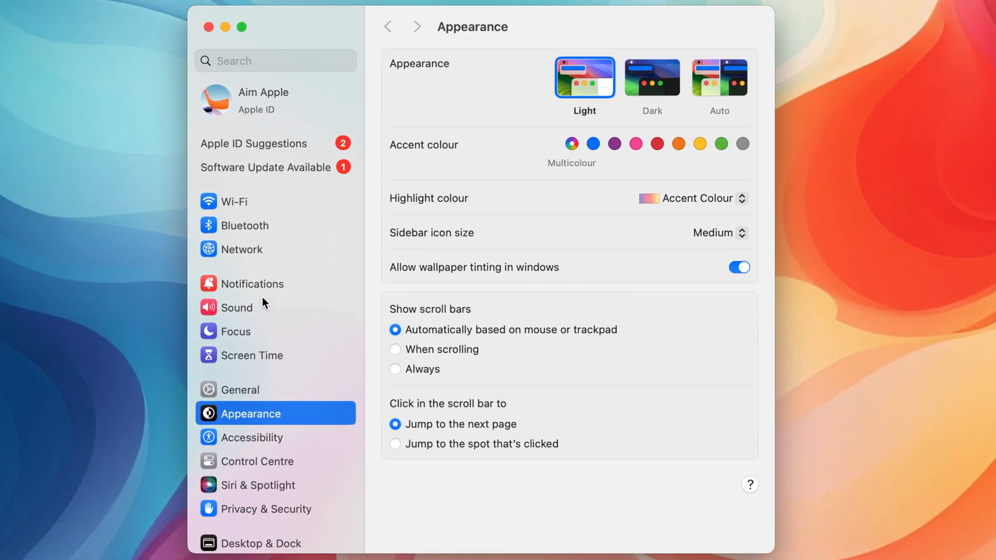
Step: Select the Apple ID account in the Mac's System Settings sidebar toward iCloud Drive
left_click(263, 99)
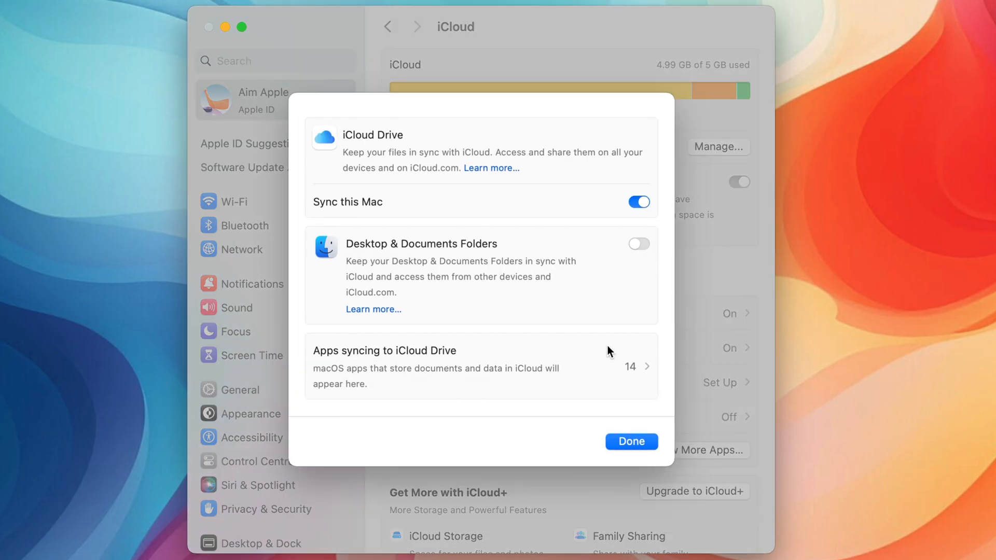
mouse_move(321, 156)
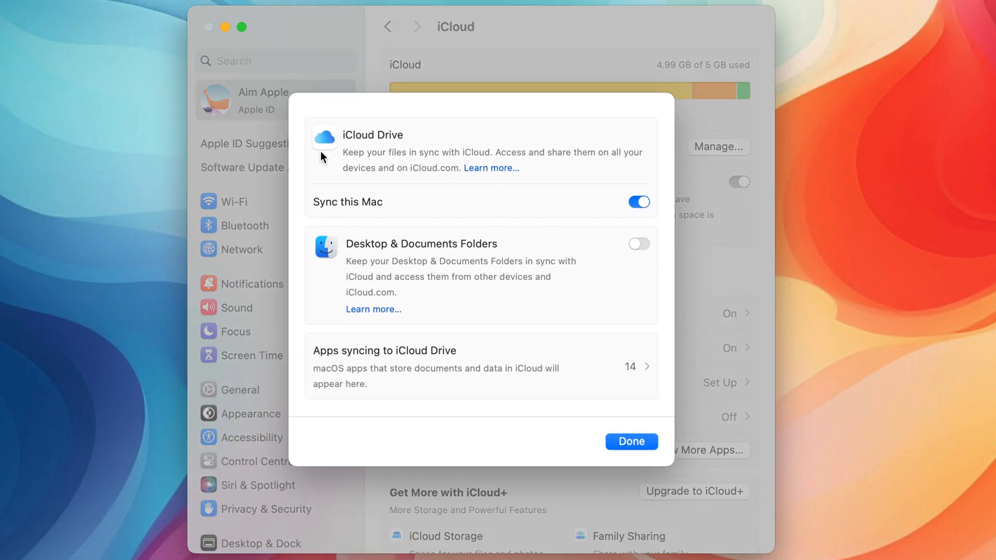